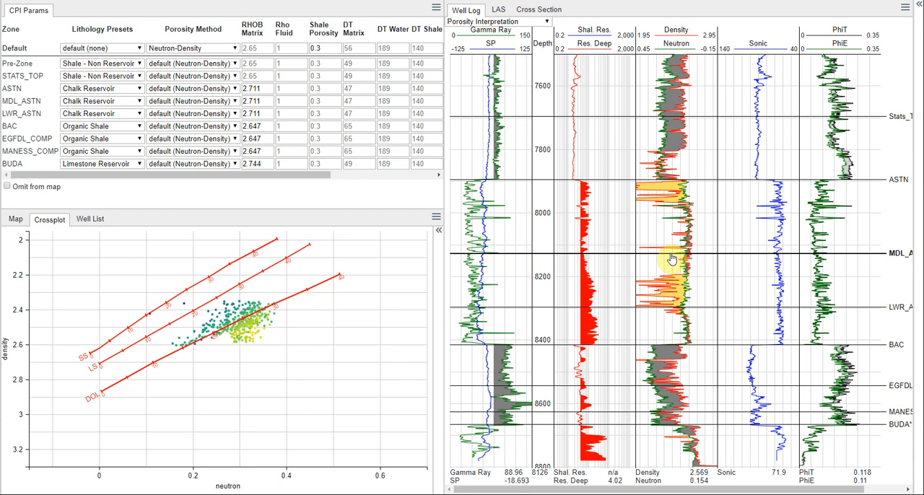
Switch the well's interpretation workflow from Porosity Interpretation to Bad Hole ID.
{"action": "left_click", "coordinate": [546, 21]}
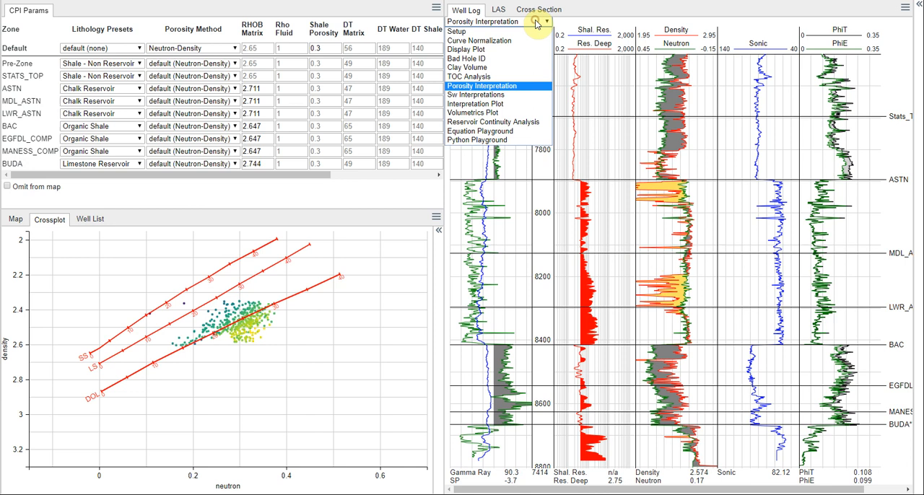
{"action": "left_click", "coordinate": [468, 58]}
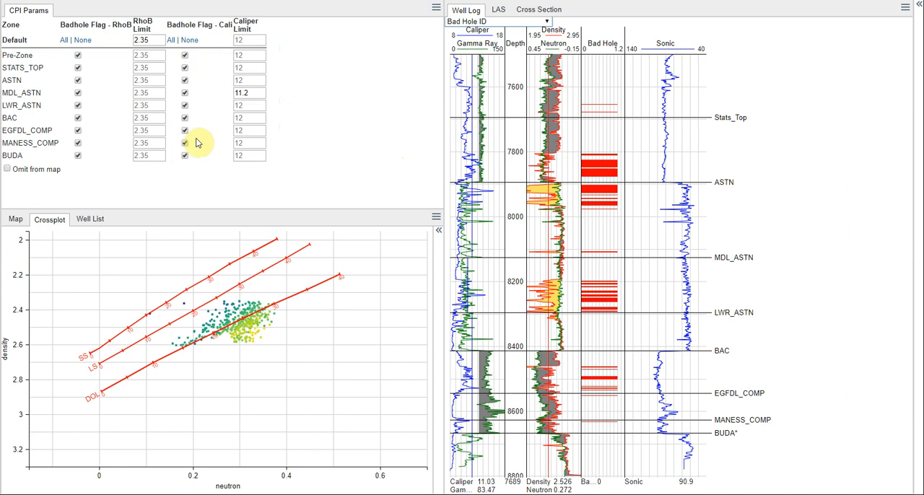
{"action": "mouse_move", "coordinate": [195, 344]}
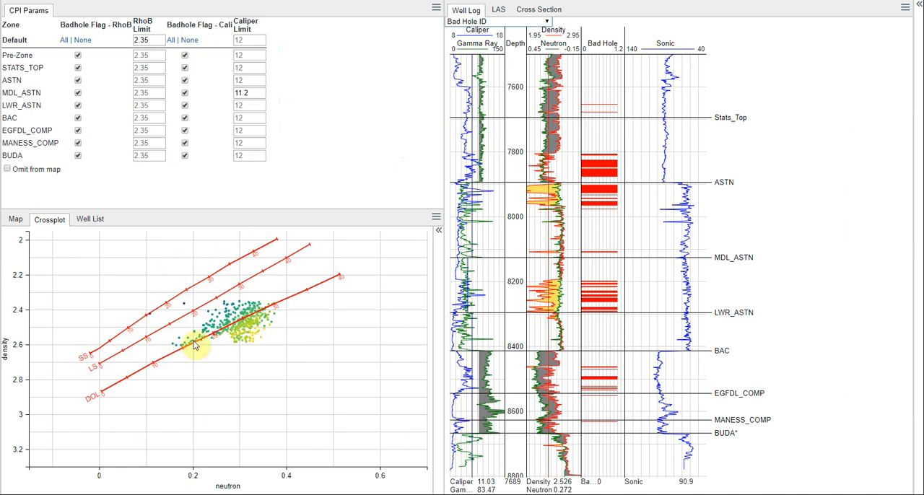
{"action": "mouse_move", "coordinate": [626, 224]}
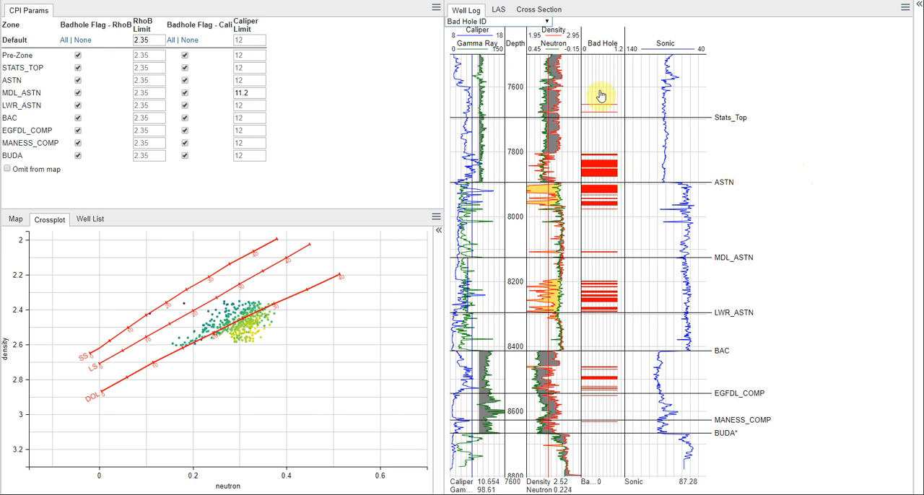
{"action": "mouse_move", "coordinate": [581, 201]}
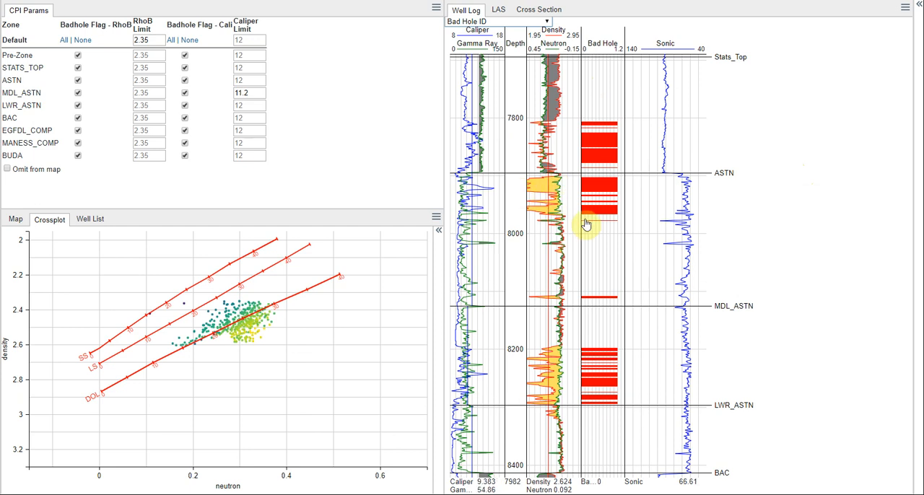
{"action": "mouse_move", "coordinate": [572, 171]}
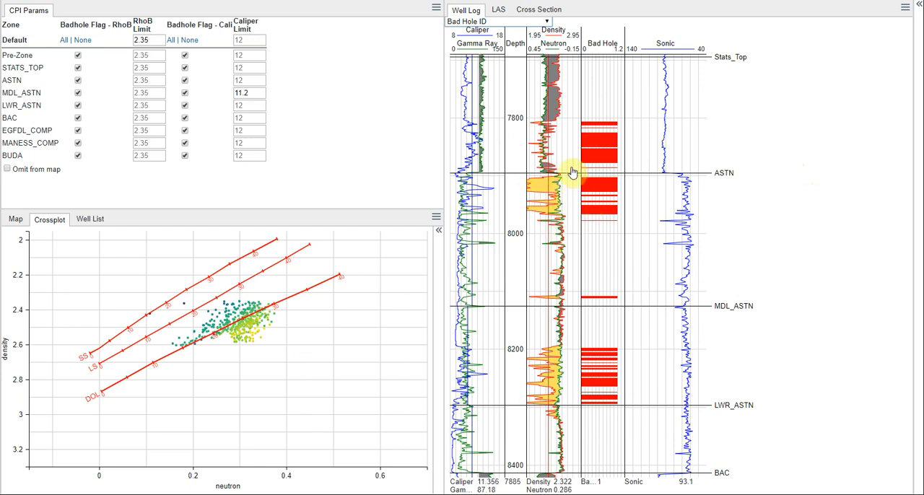
{"action": "mouse_move", "coordinate": [583, 114]}
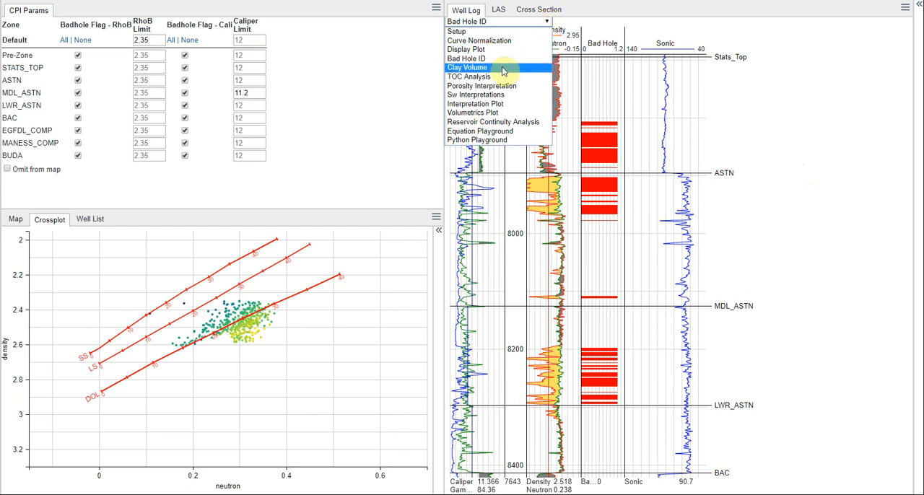
Show the Clay Volume workflow's clean/clay parameters and Vclay tracks, then reopen the workflow list.
{"action": "left_click", "coordinate": [467, 67]}
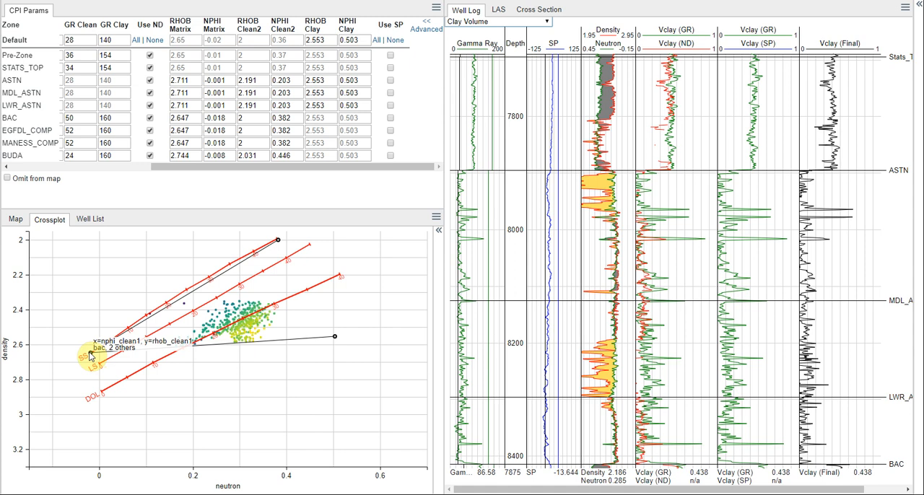
{"action": "mouse_move", "coordinate": [181, 23]}
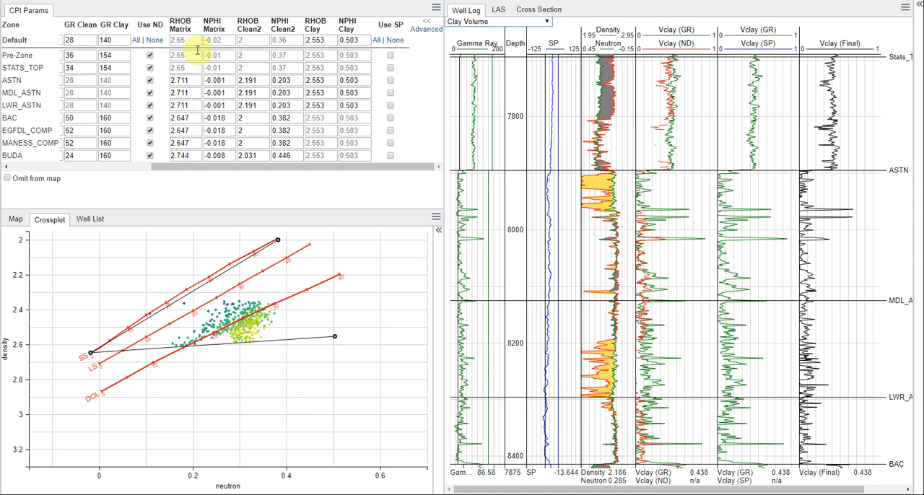
{"action": "mouse_move", "coordinate": [540, 44]}
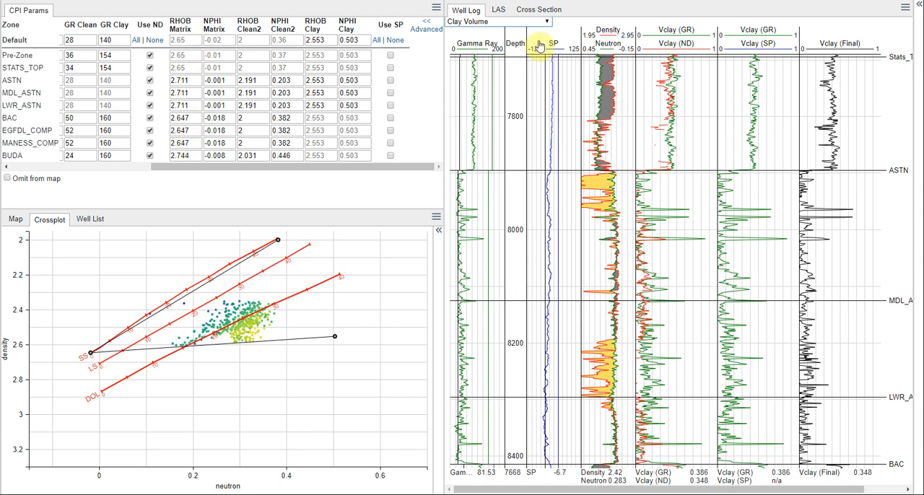
{"action": "left_click", "coordinate": [545, 21]}
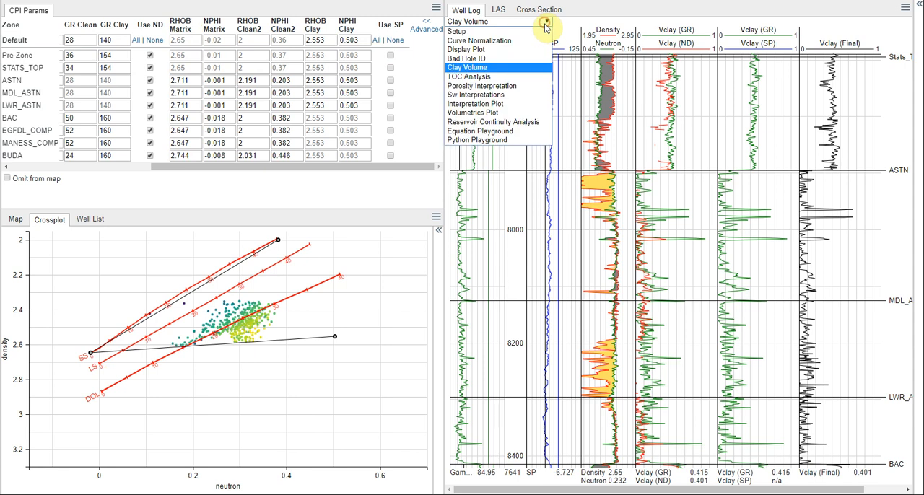
Switch to TOC Analysis, review the TOC curves lower on the log, and reopen the workflow list.
{"action": "left_click", "coordinate": [469, 76]}
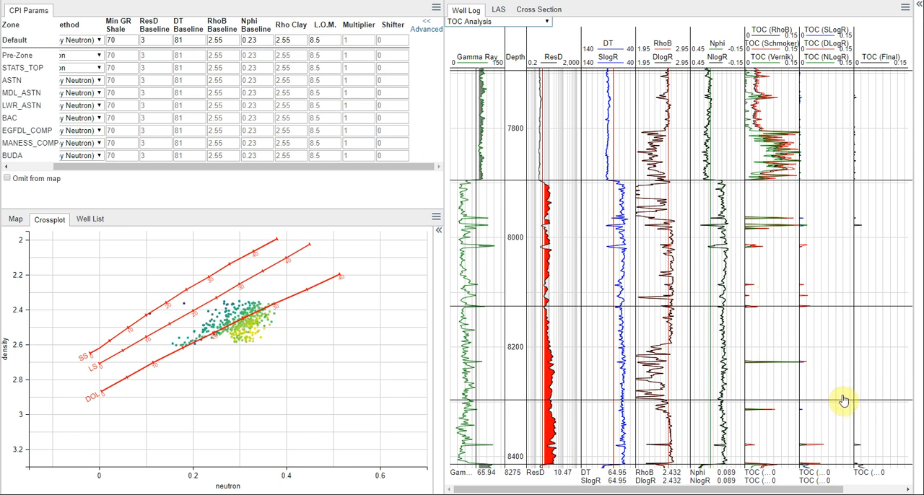
{"action": "scroll", "scroll_direction": "down", "scroll_amount": 3}
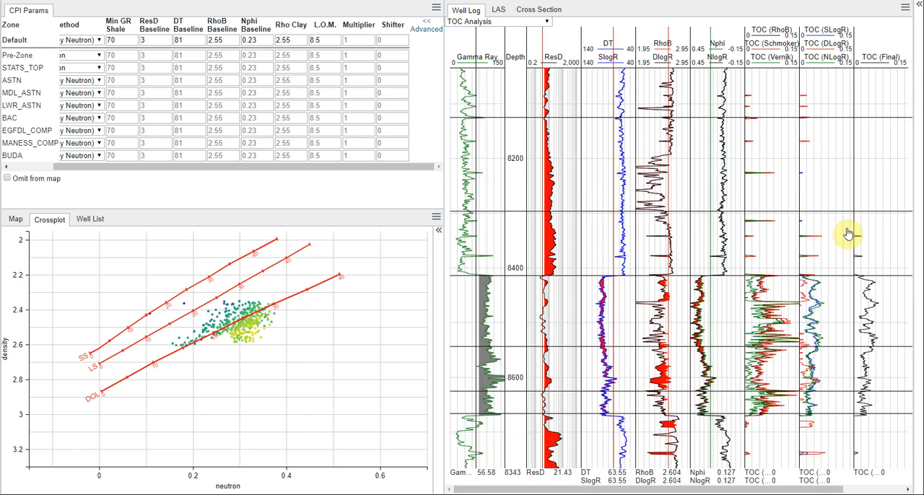
{"action": "scroll", "scroll_direction": "down", "scroll_amount": 3}
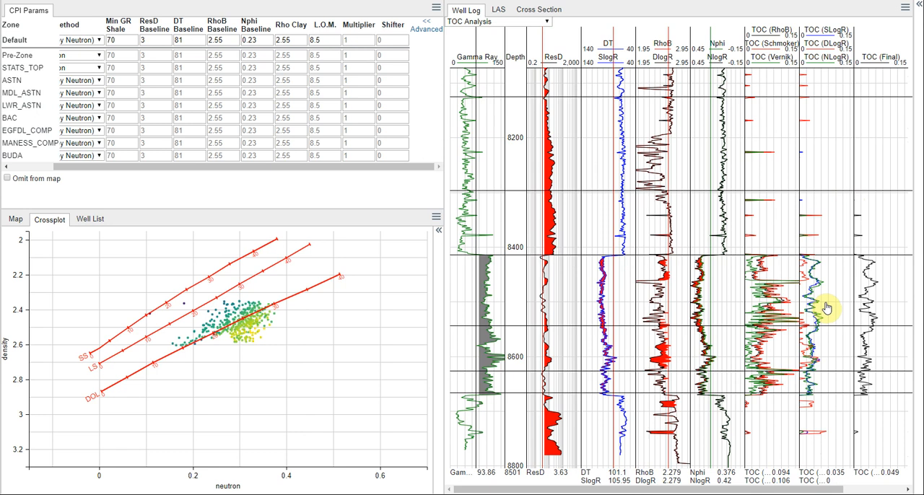
{"action": "mouse_move", "coordinate": [825, 238]}
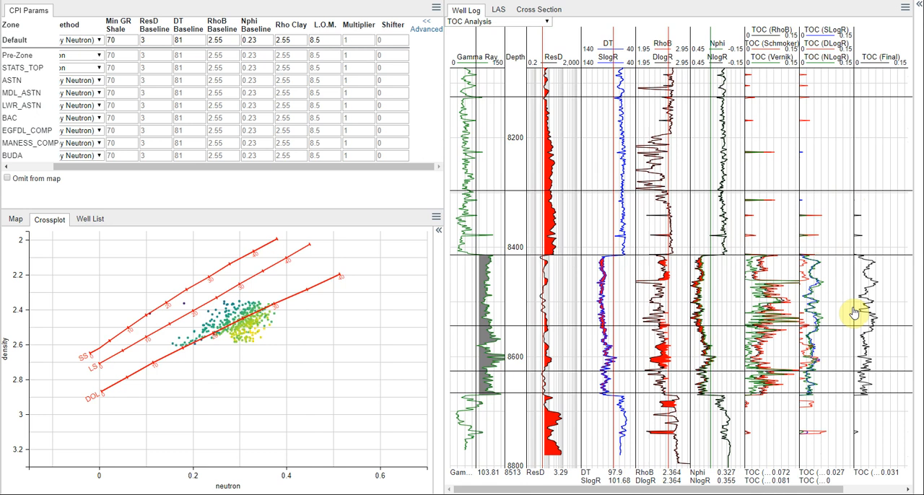
{"action": "mouse_move", "coordinate": [847, 276]}
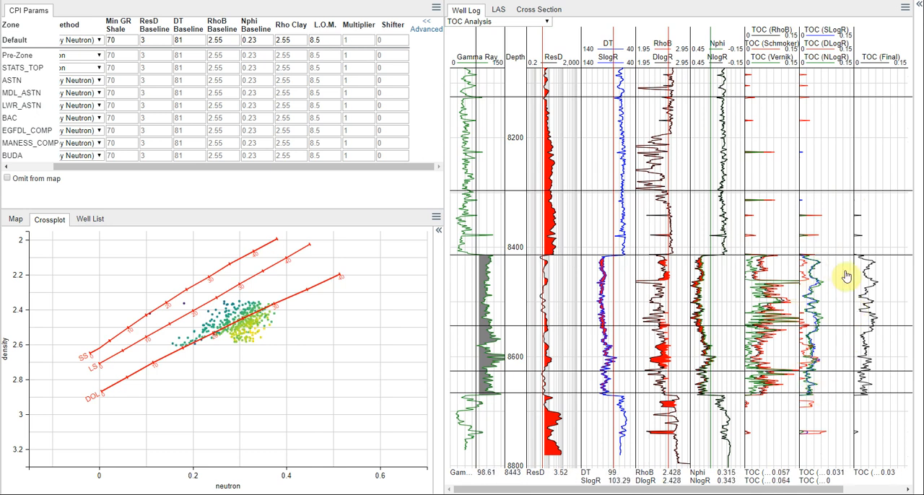
{"action": "mouse_move", "coordinate": [825, 268]}
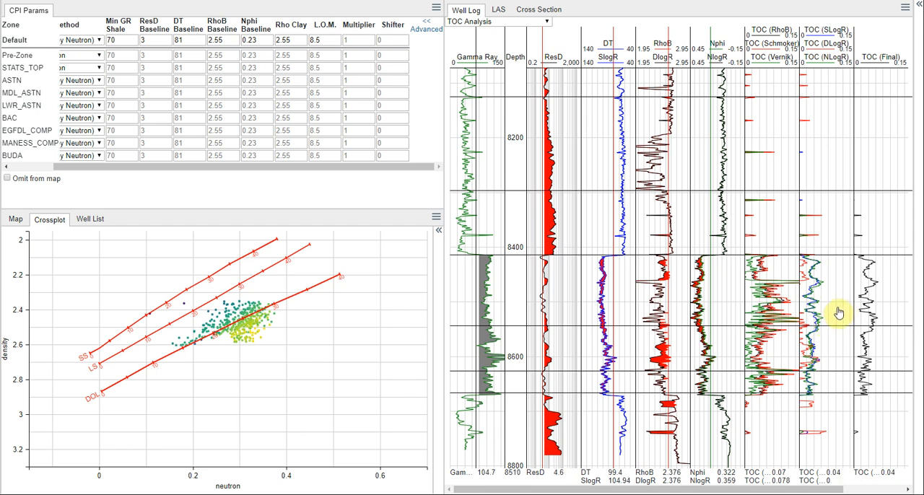
{"action": "mouse_move", "coordinate": [781, 395]}
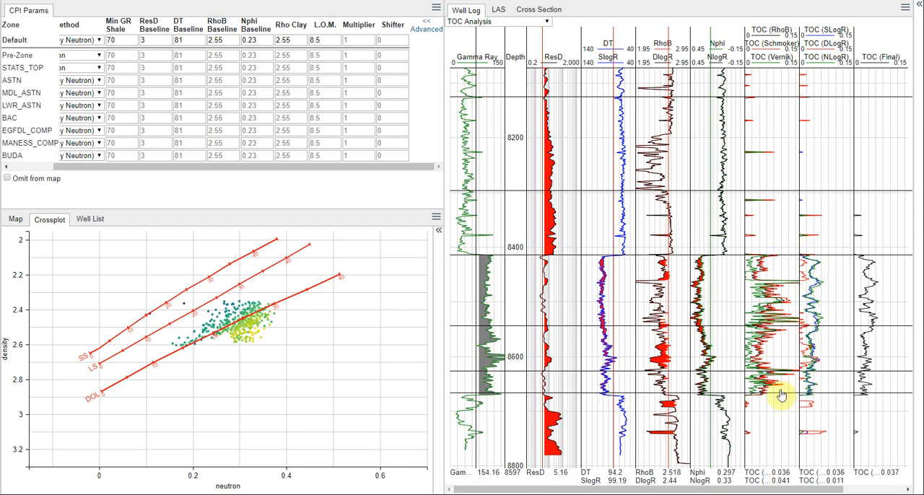
{"action": "mouse_move", "coordinate": [825, 266]}
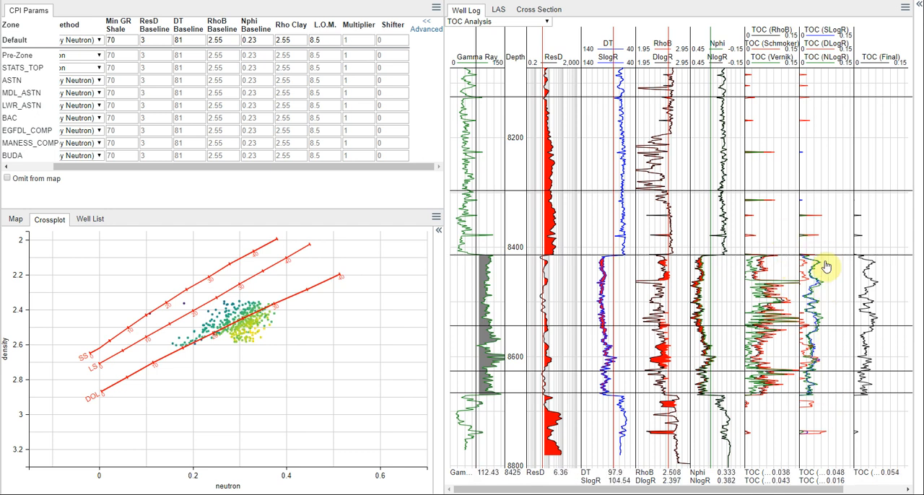
{"action": "mouse_move", "coordinate": [774, 374]}
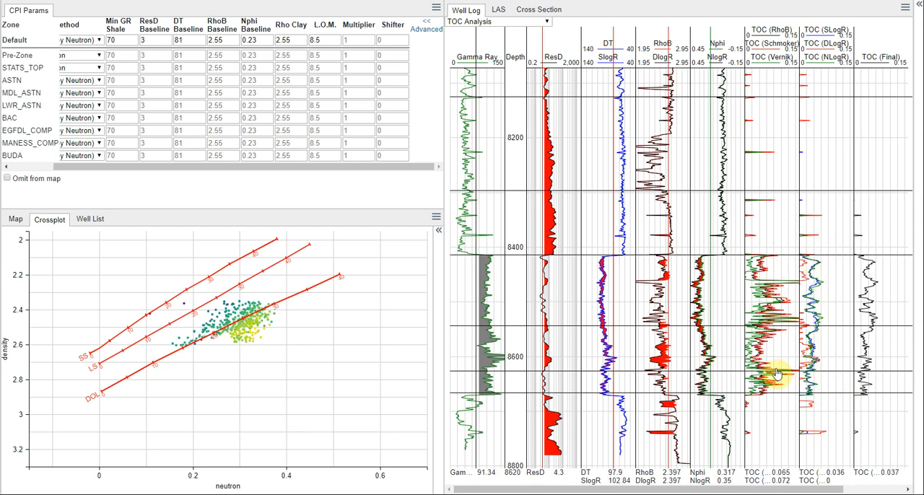
{"action": "left_click", "coordinate": [547, 21]}
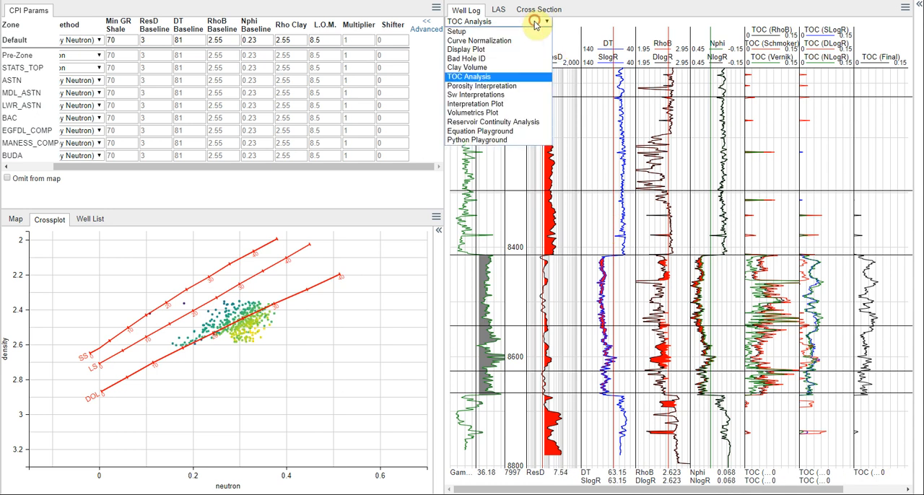
Return to Porosity Interpretation and list the Default zone's porosity method options.
{"action": "left_click", "coordinate": [481, 85]}
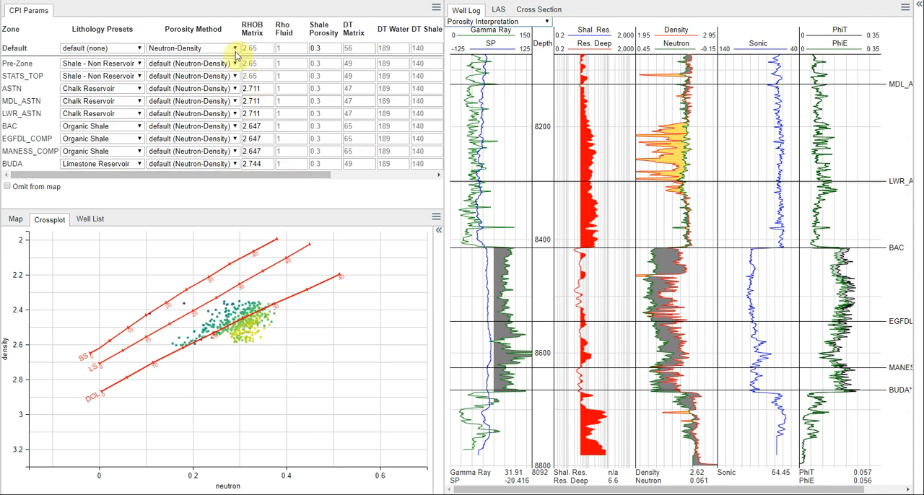
{"action": "left_click", "coordinate": [233, 48]}
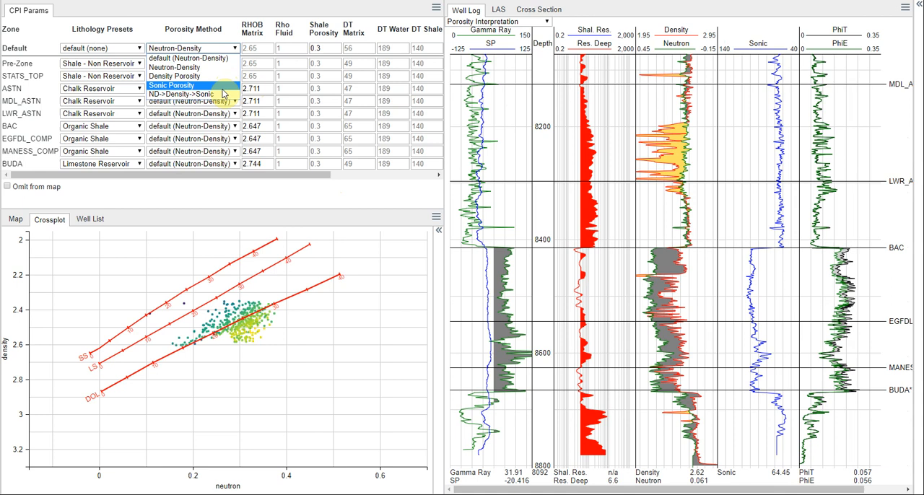
{"action": "mouse_move", "coordinate": [194, 95]}
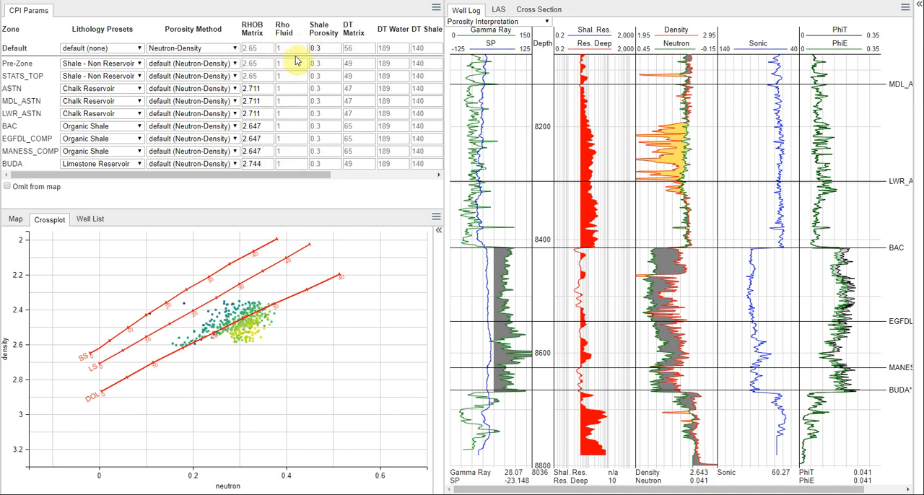
{"action": "mouse_move", "coordinate": [294, 143]}
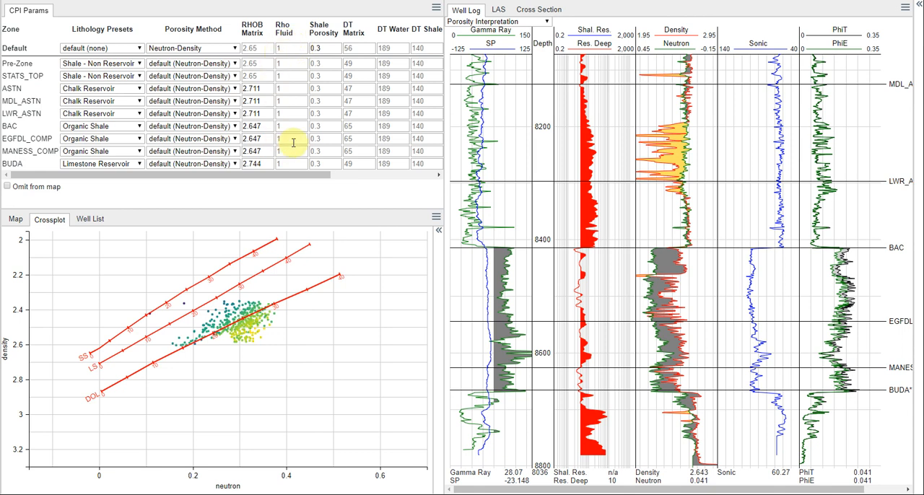
Close the Porosity Method list, keeping Neutron-Density as the default method.
{"action": "left_click", "coordinate": [283, 47]}
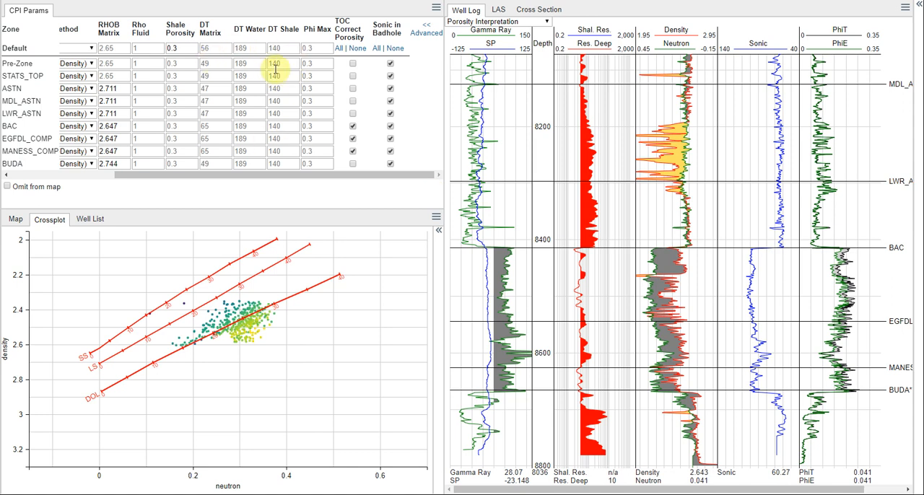
{"action": "left_click", "coordinate": [209, 47]}
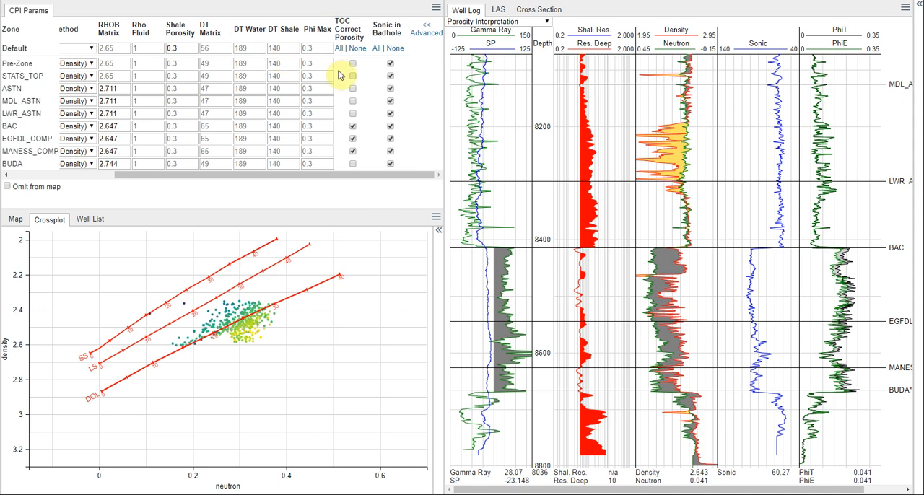
{"action": "mouse_move", "coordinate": [307, 63]}
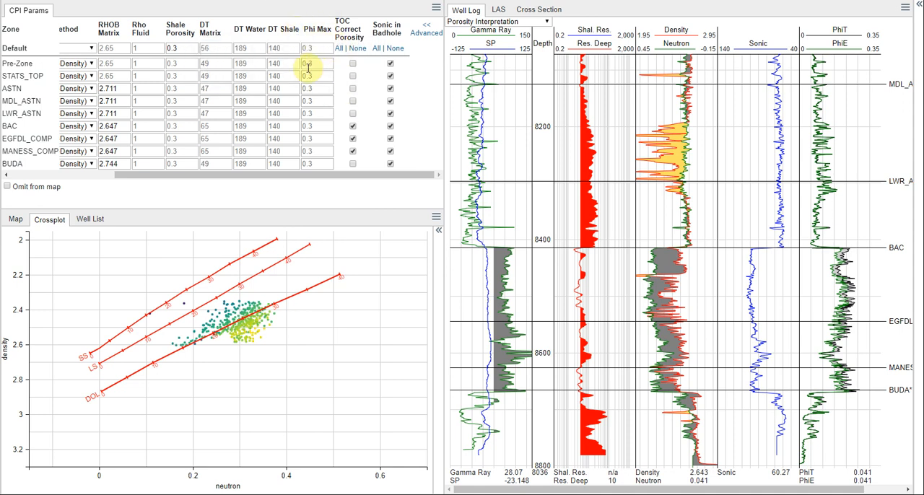
{"action": "mouse_move", "coordinate": [349, 29]}
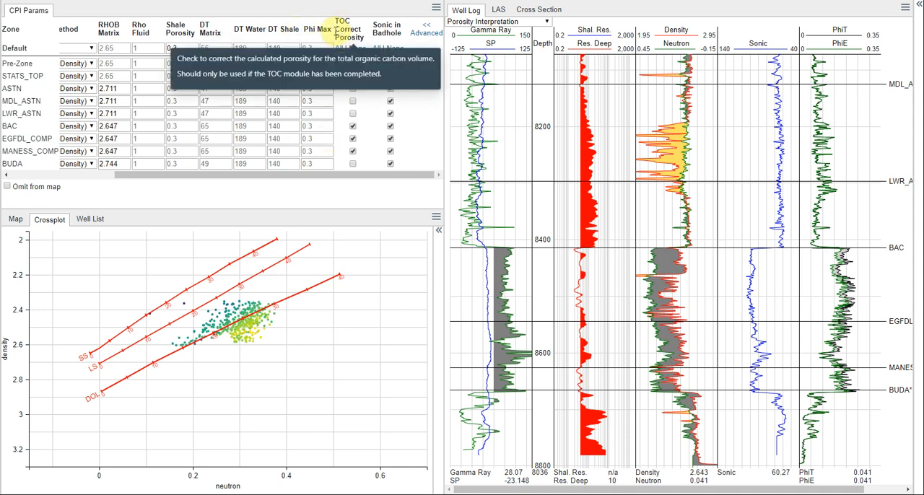
{"action": "mouse_move", "coordinate": [314, 29]}
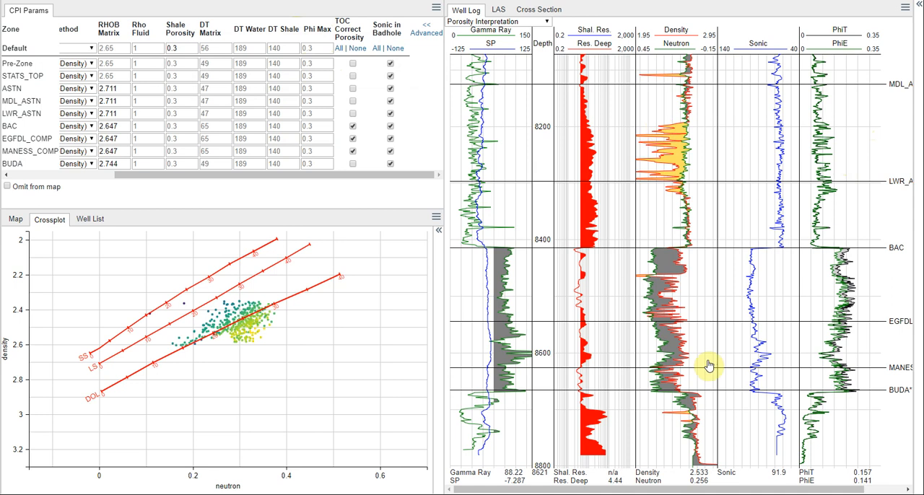
{"action": "mouse_move", "coordinate": [332, 197]}
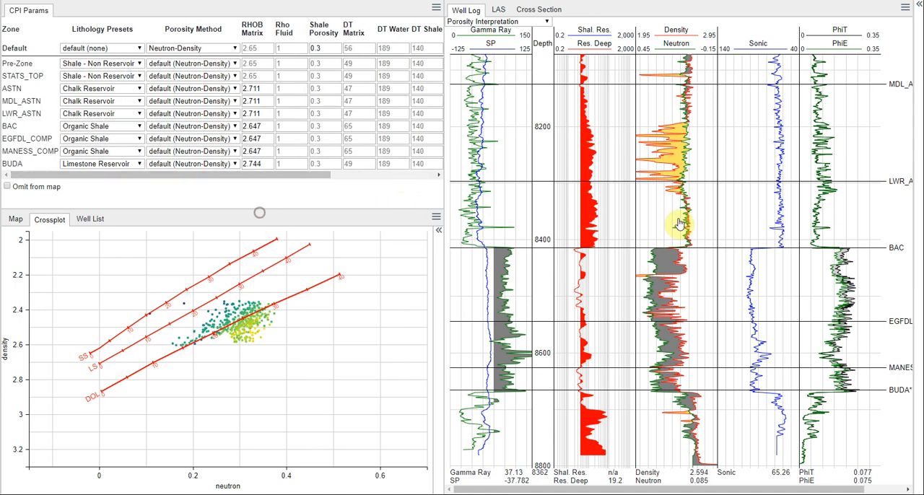
{"action": "mouse_move", "coordinate": [375, 206]}
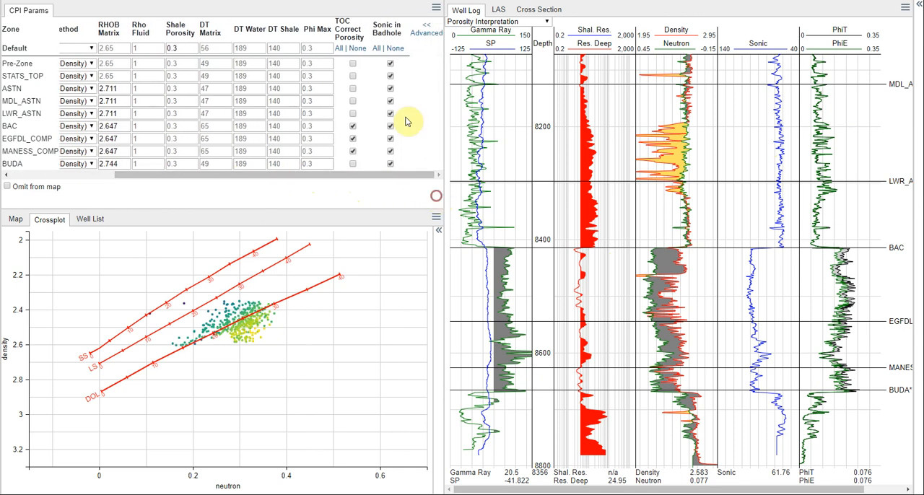
{"action": "mouse_move", "coordinate": [348, 29]}
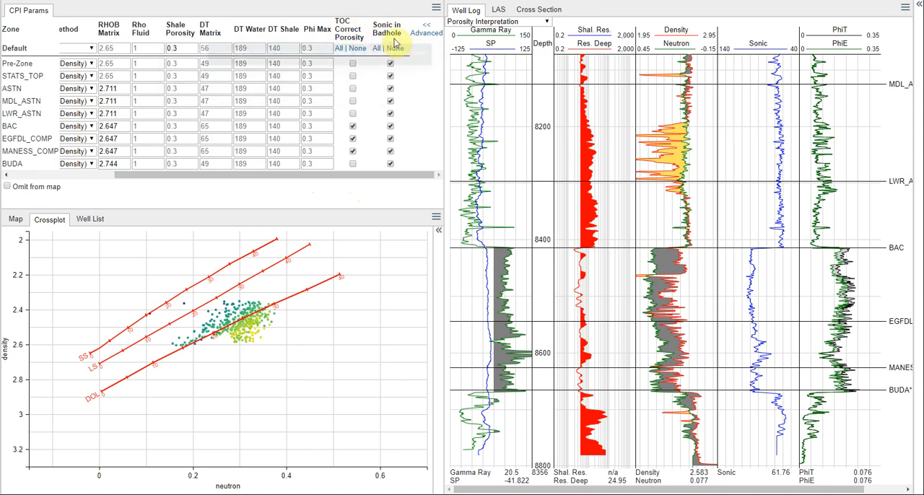
{"action": "mouse_move", "coordinate": [387, 32]}
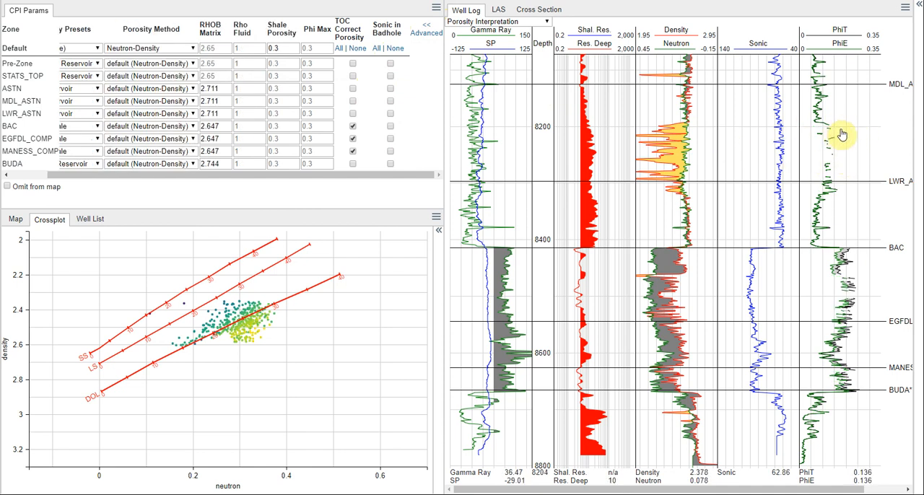
Scroll up the log to inspect PhiT/PhiE gaps with badhole sonic switched off.
{"action": "scroll", "scroll_direction": "up", "scroll_amount": 3}
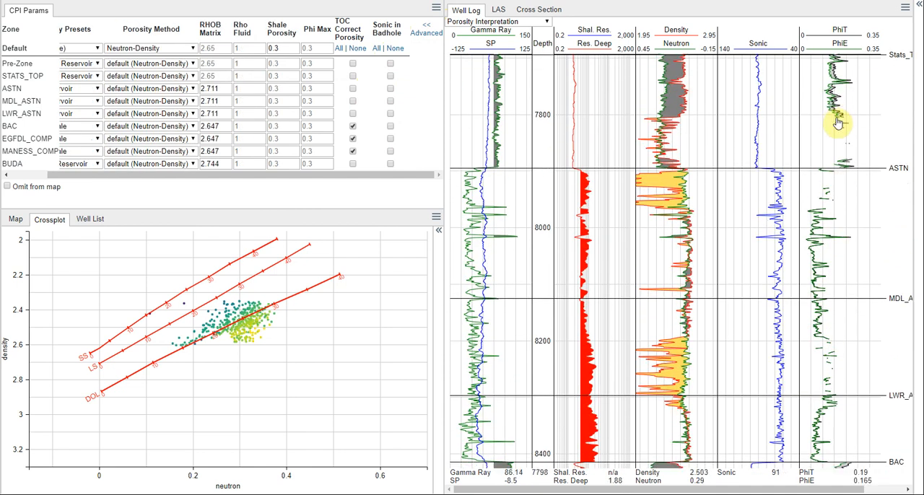
{"action": "mouse_move", "coordinate": [815, 209]}
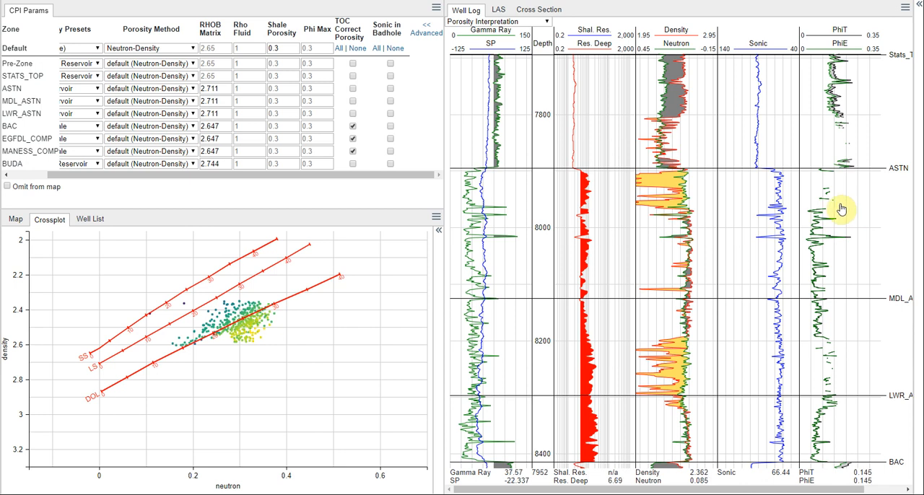
{"action": "mouse_move", "coordinate": [828, 211]}
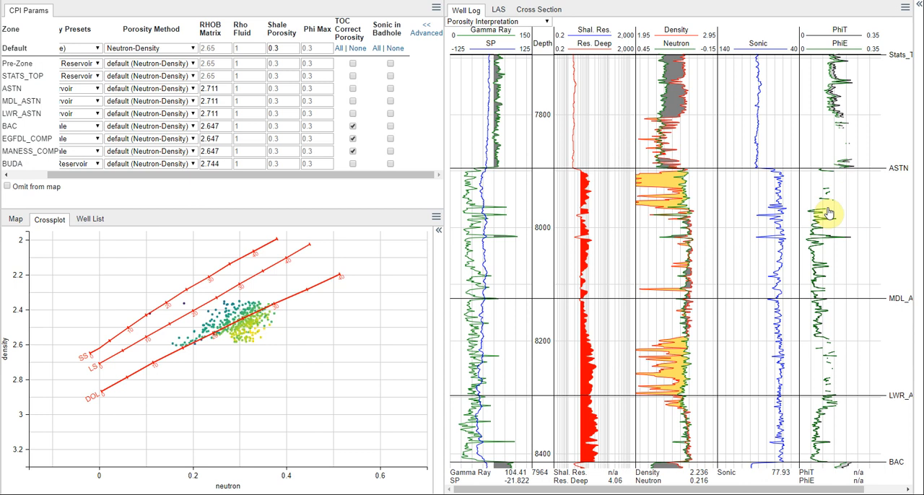
{"action": "mouse_move", "coordinate": [824, 211]}
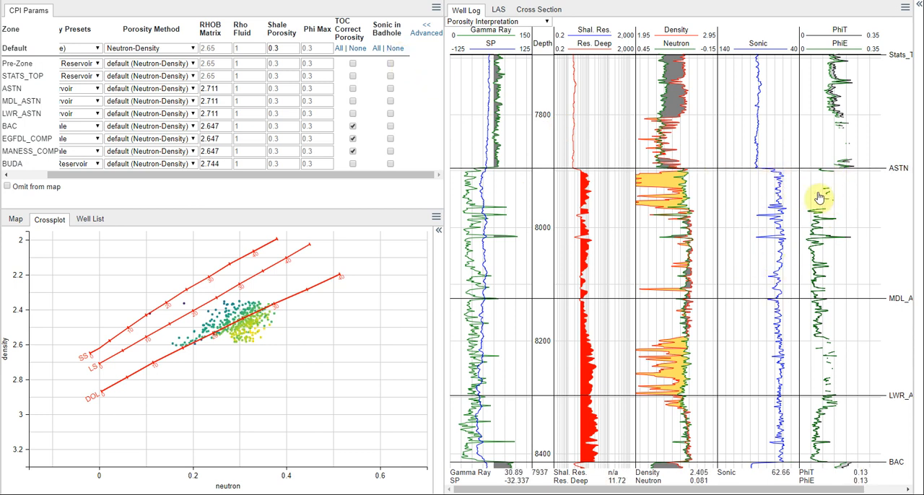
{"action": "mouse_move", "coordinate": [467, 138]}
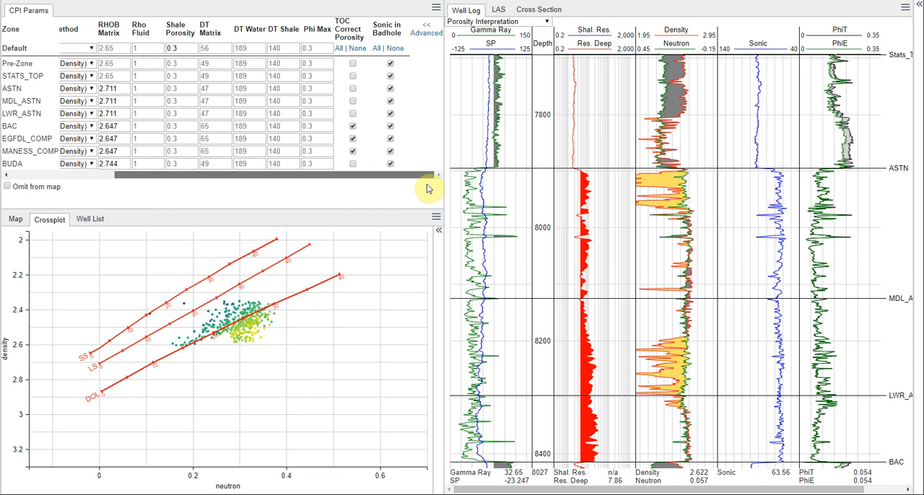
Re-enable badhole sonic for all zones and check continuous porosity through the BAC–BUDA zones.
{"action": "left_click", "coordinate": [241, 76]}
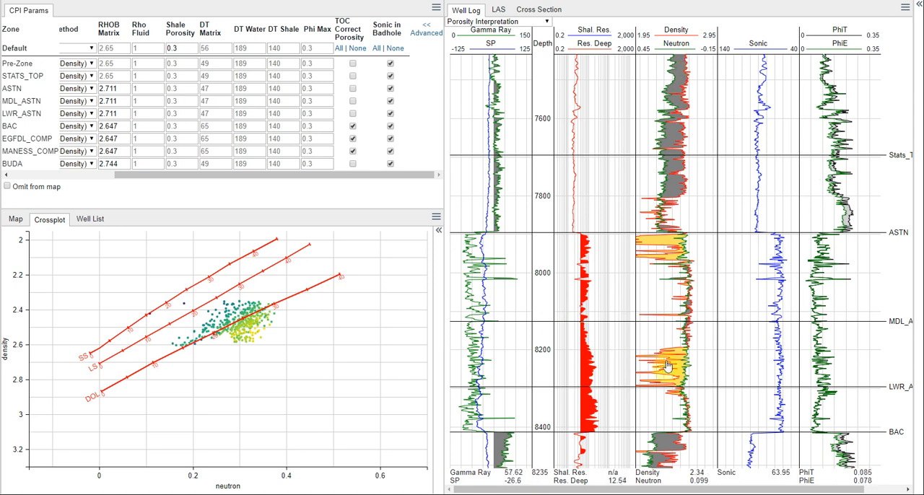
{"action": "scroll", "scroll_direction": "down", "scroll_amount": 3}
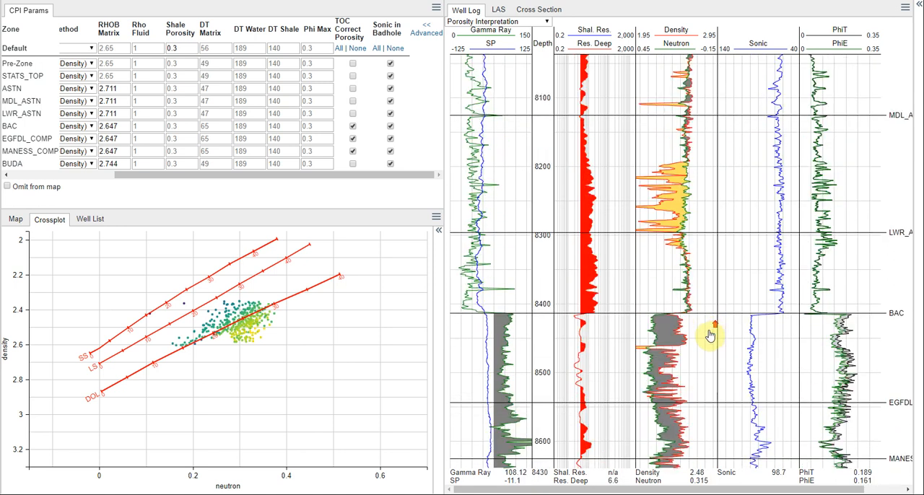
{"action": "scroll", "scroll_direction": "down", "scroll_amount": 3}
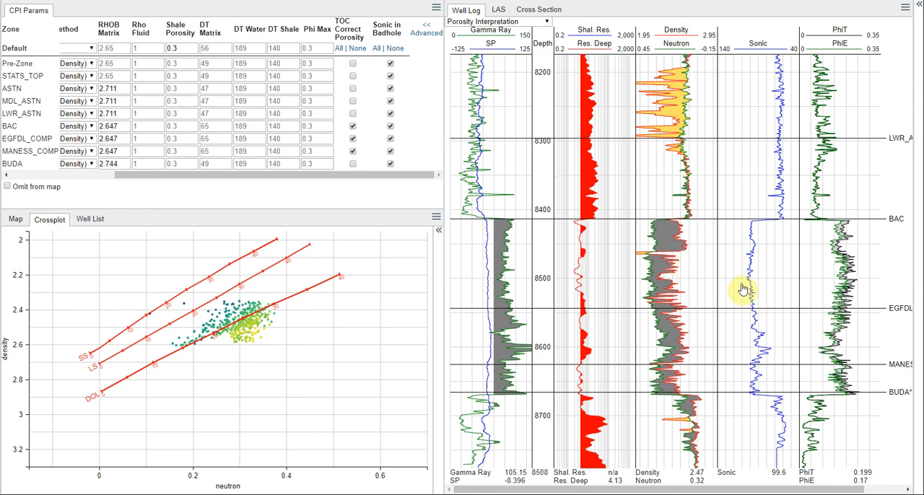
{"action": "mouse_move", "coordinate": [696, 247]}
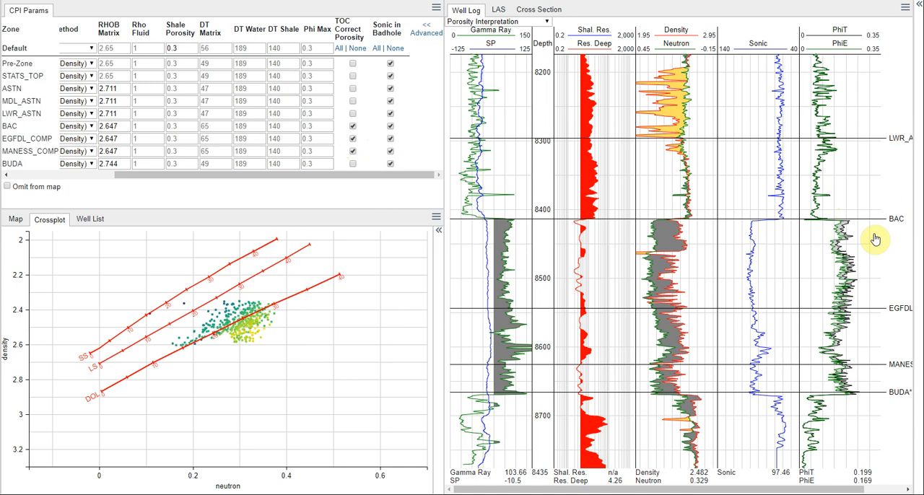
{"action": "mouse_move", "coordinate": [842, 248]}
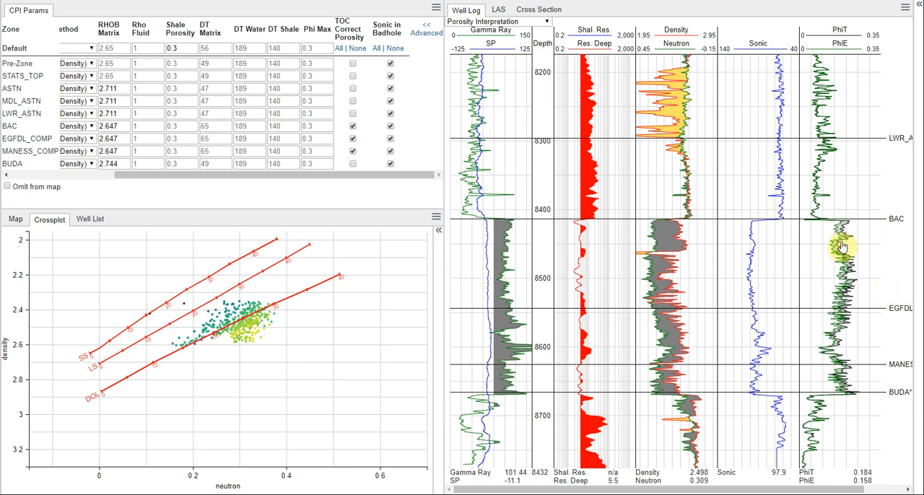
{"action": "mouse_move", "coordinate": [891, 263]}
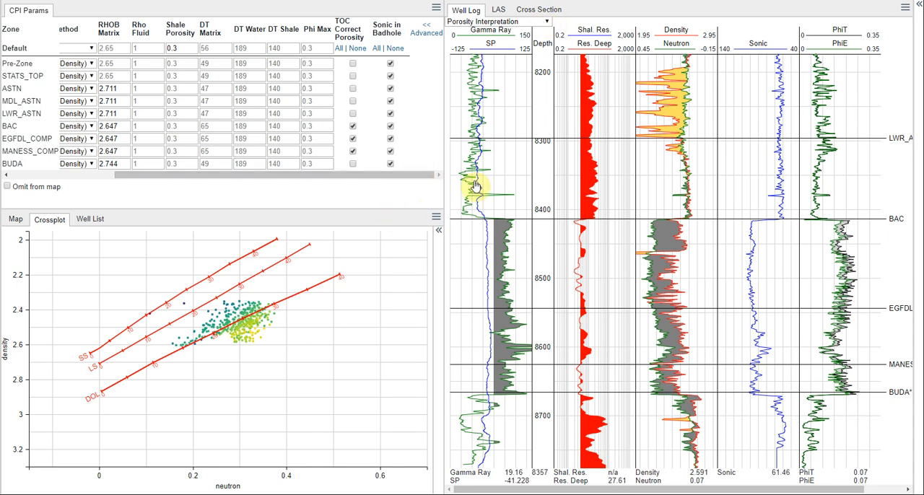
{"action": "mouse_move", "coordinate": [815, 239]}
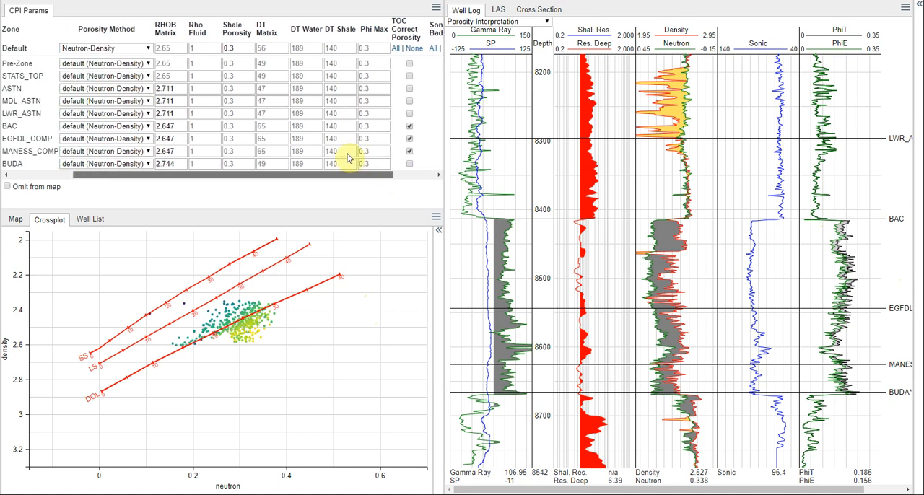
Scroll the CPI Params table to show each zone's lithology preset and porosity method.
{"action": "scroll", "scroll_direction": "right", "scroll_amount": 3}
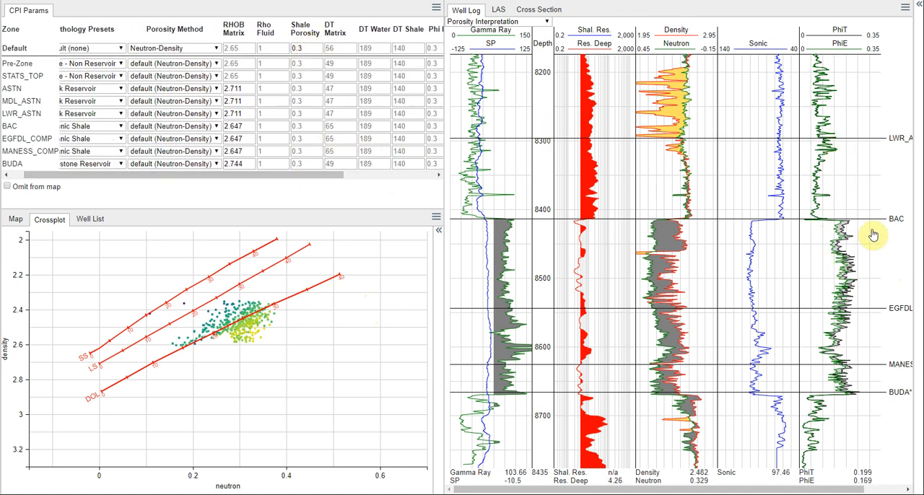
{"action": "mouse_move", "coordinate": [855, 247]}
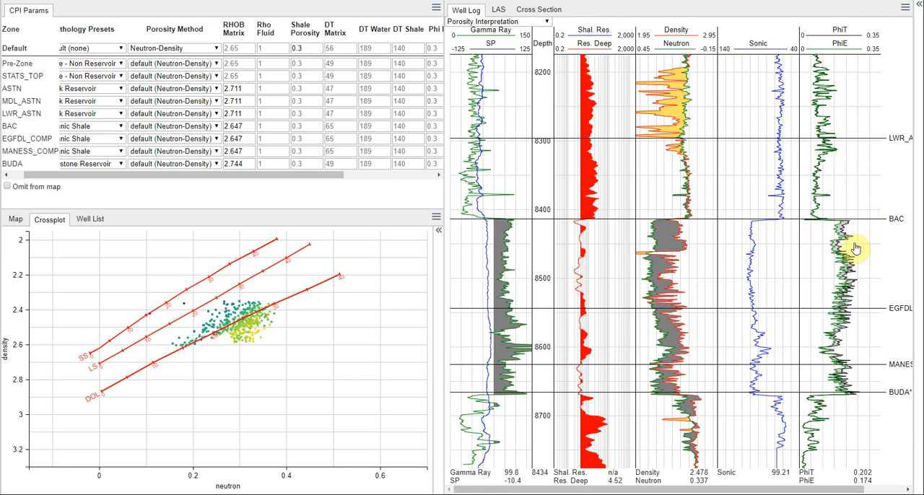
{"action": "left_click", "coordinate": [297, 48]}
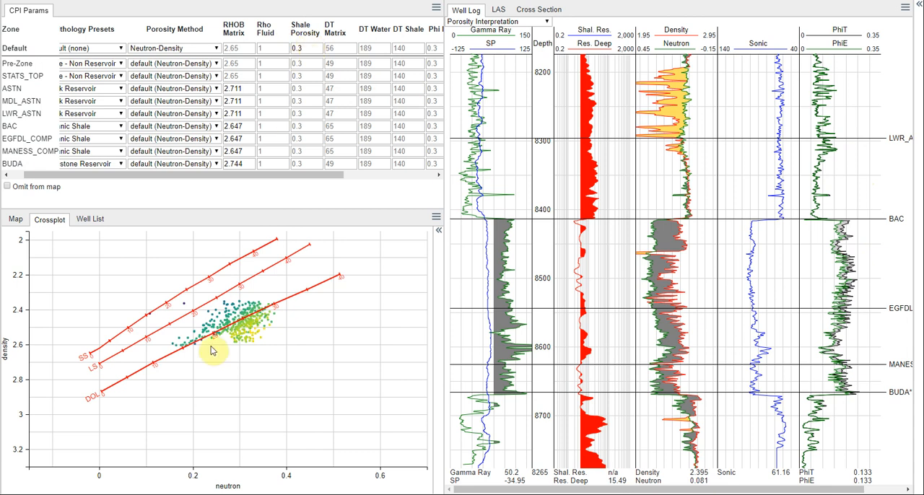
{"action": "mouse_move", "coordinate": [240, 298]}
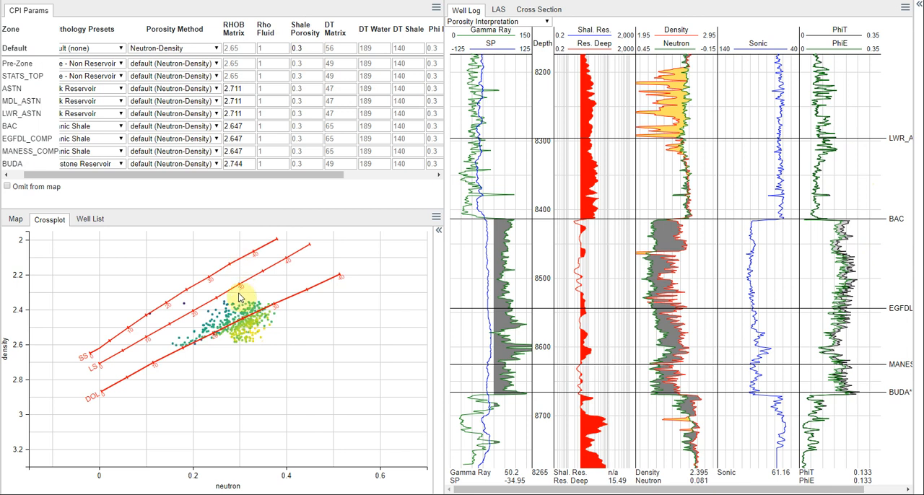
{"action": "mouse_move", "coordinate": [473, 173]}
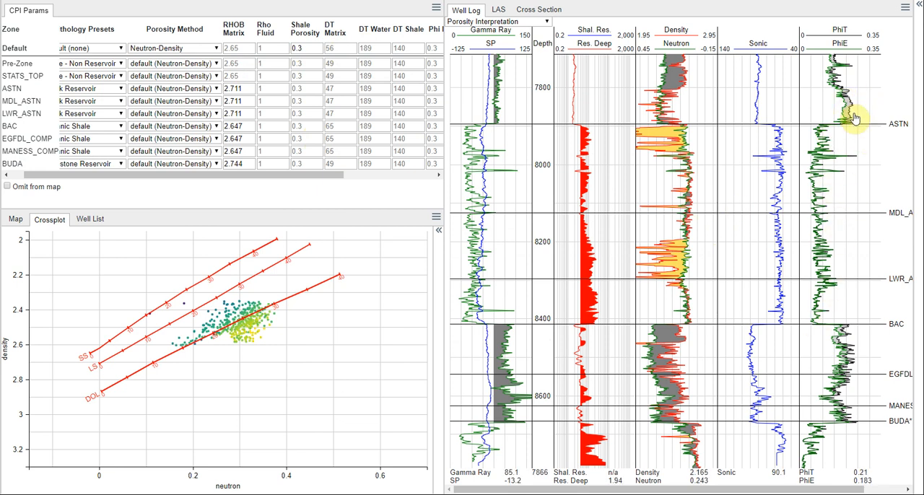
{"action": "mouse_move", "coordinate": [851, 106]}
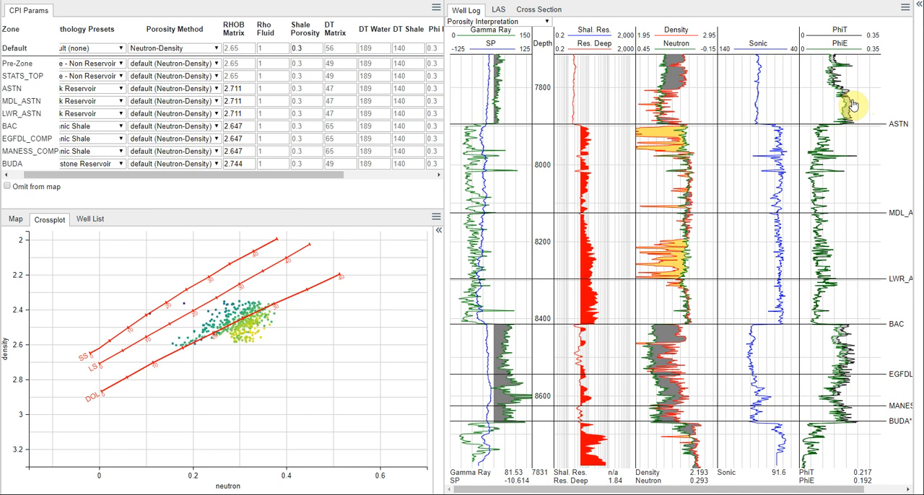
{"action": "mouse_move", "coordinate": [796, 203]}
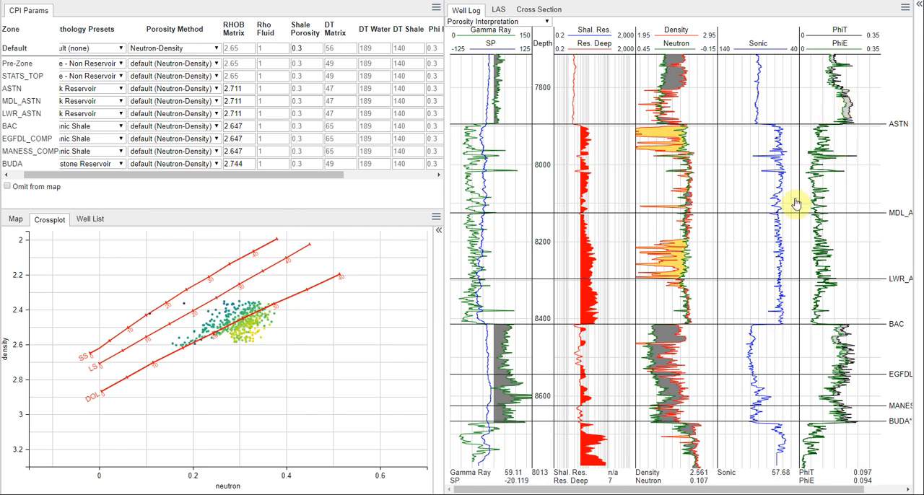
{"action": "mouse_move", "coordinate": [855, 359]}
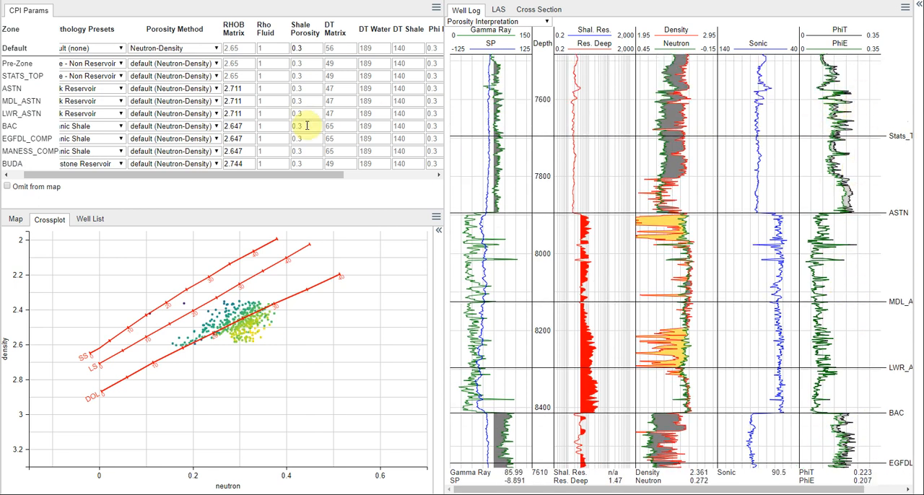
{"action": "left_click", "coordinate": [305, 48]}
{"action": "type", "text": "1"}
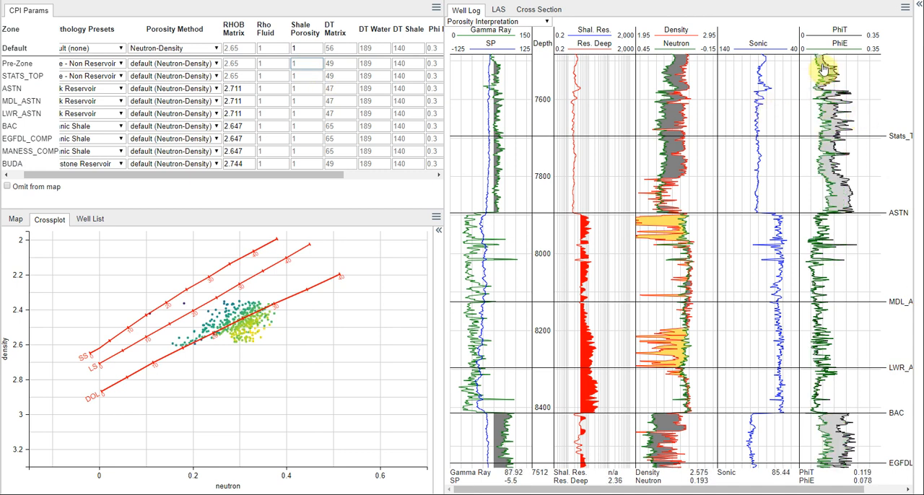
{"action": "mouse_move", "coordinate": [815, 440]}
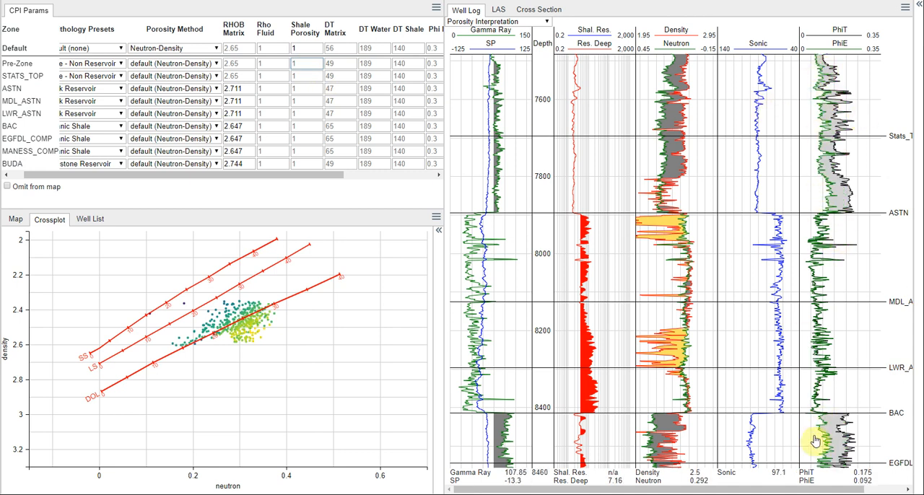
{"action": "scroll", "scroll_direction": "down", "scroll_amount": 3}
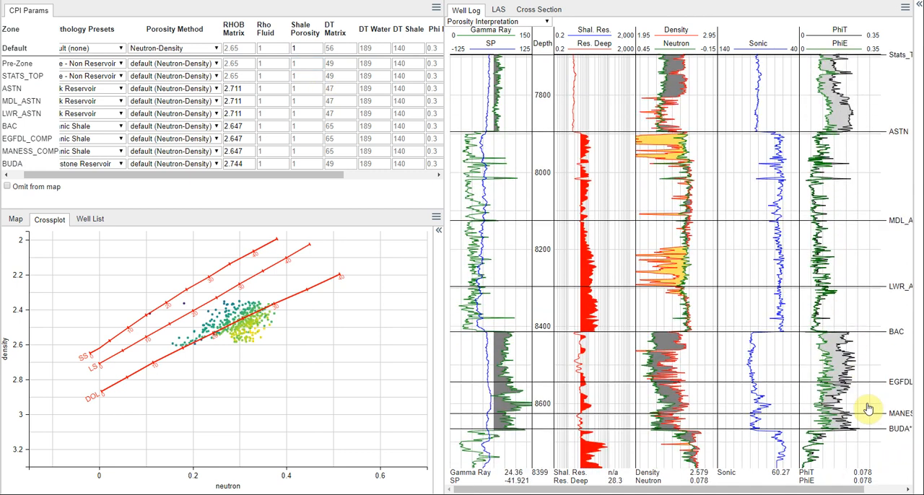
{"action": "scroll", "scroll_direction": "up", "scroll_amount": 3}
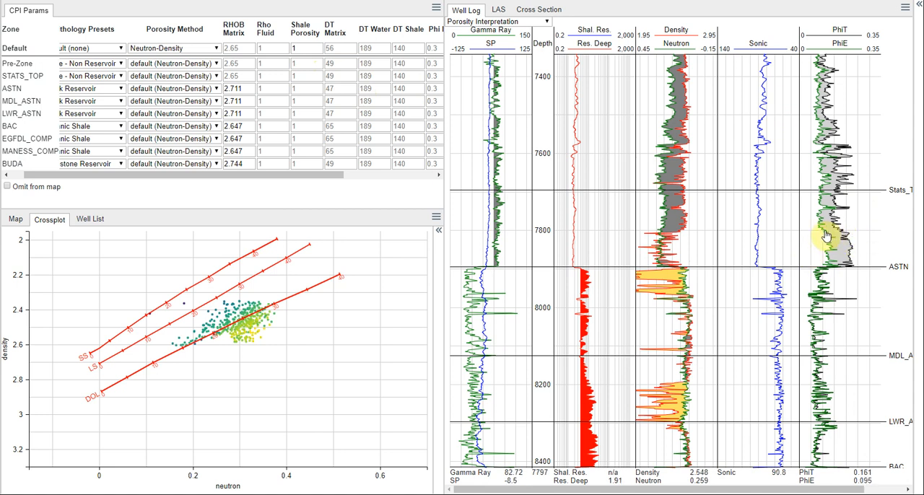
{"action": "mouse_move", "coordinate": [769, 182]}
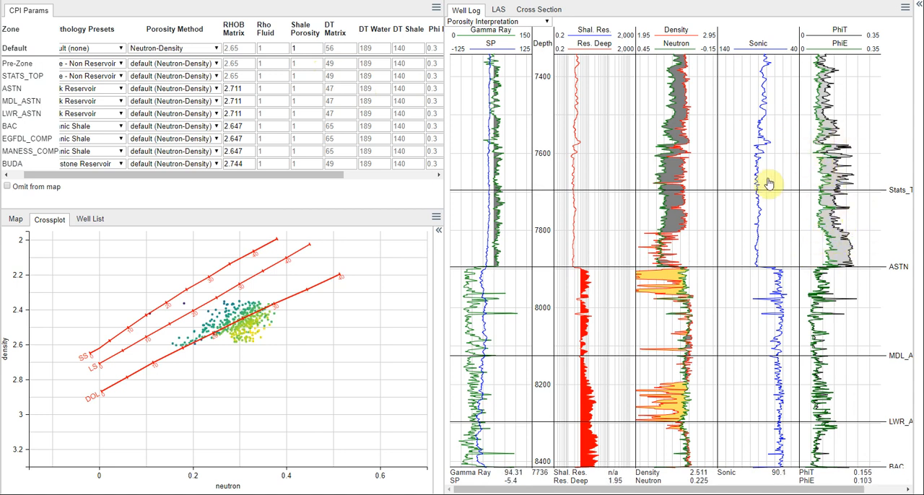
{"action": "left_click", "coordinate": [295, 48]}
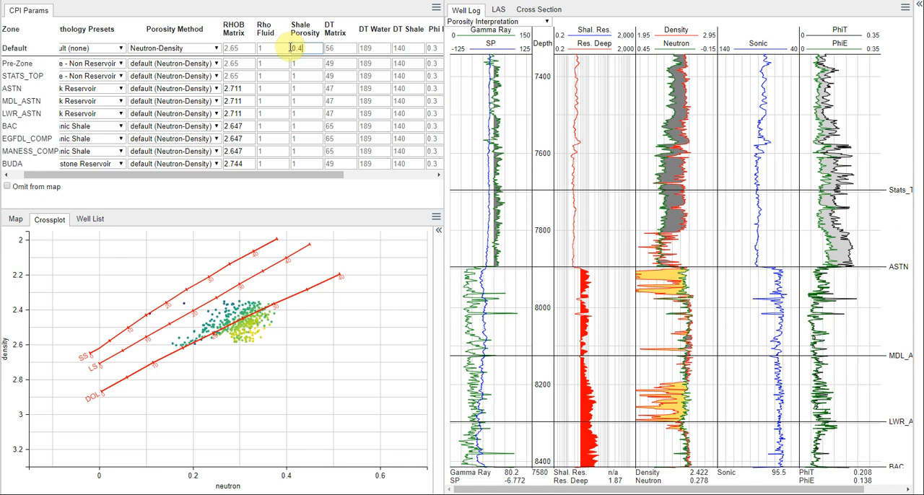
{"action": "type", "text": "0.4"}
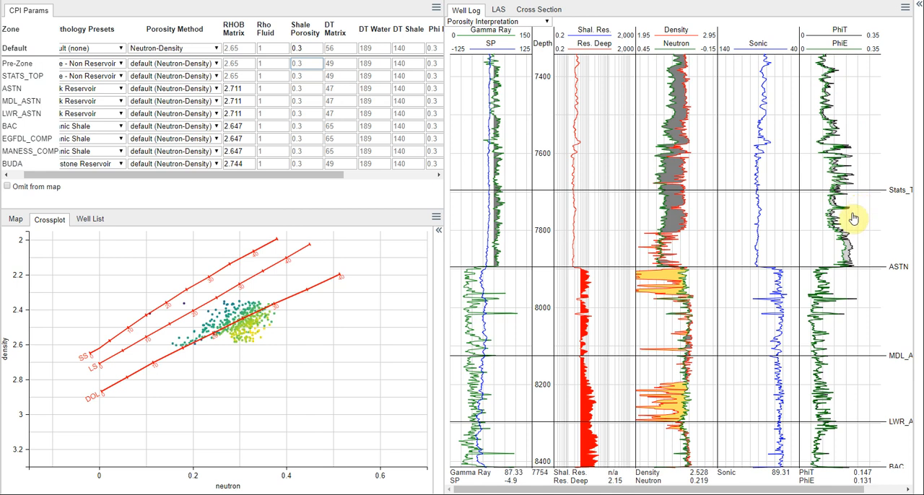
{"action": "mouse_move", "coordinate": [711, 190]}
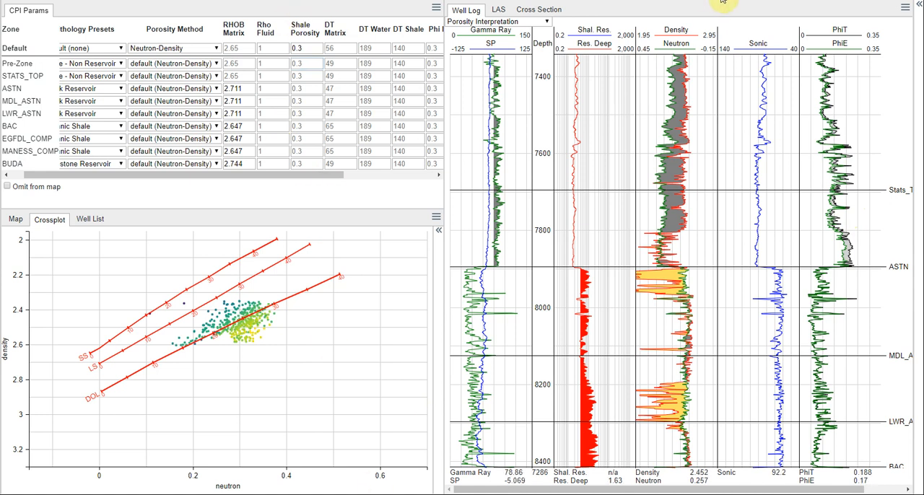
{"action": "mouse_move", "coordinate": [724, 122]}
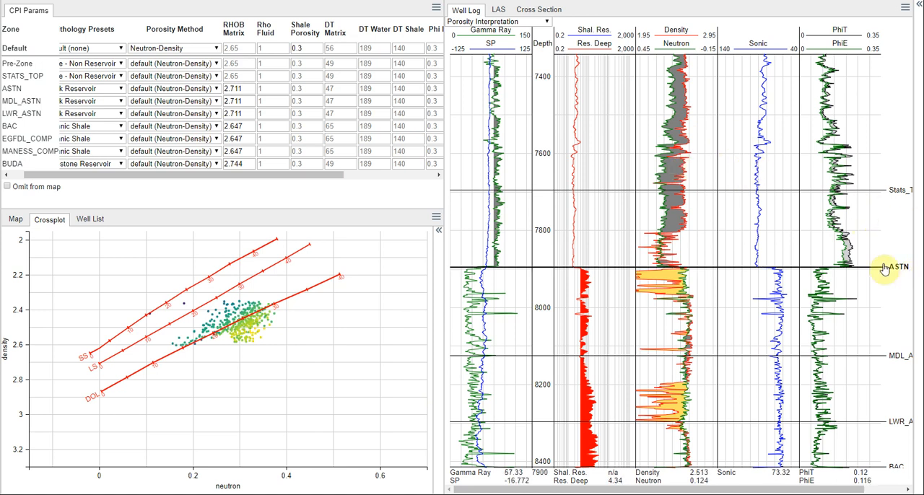
{"action": "mouse_move", "coordinate": [798, 349]}
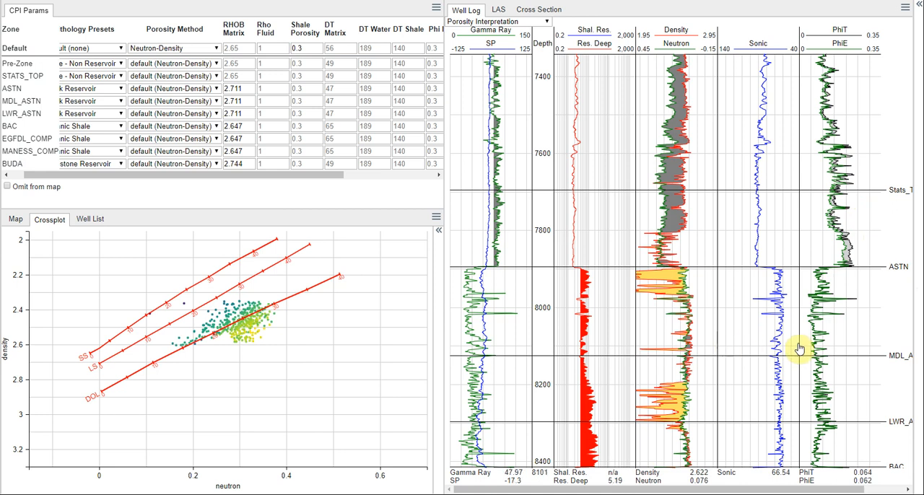
{"action": "mouse_move", "coordinate": [848, 337]}
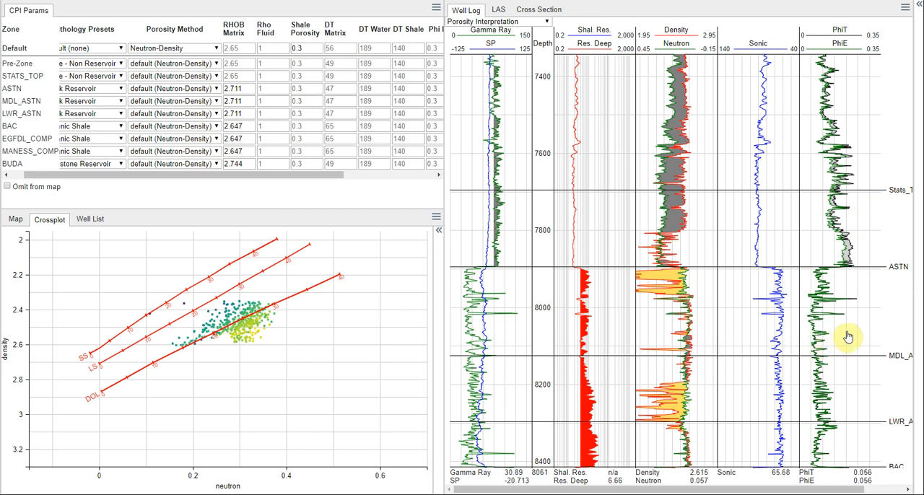
{"action": "mouse_move", "coordinate": [855, 326]}
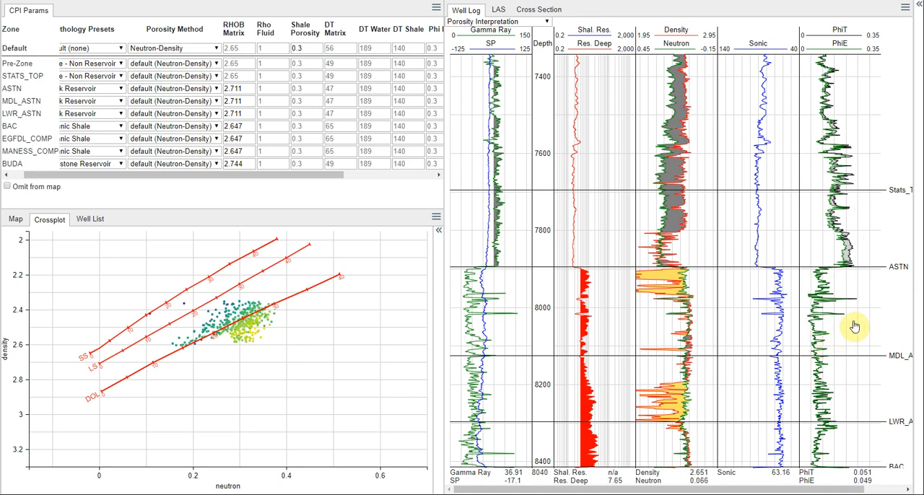
{"action": "mouse_move", "coordinate": [767, 246]}
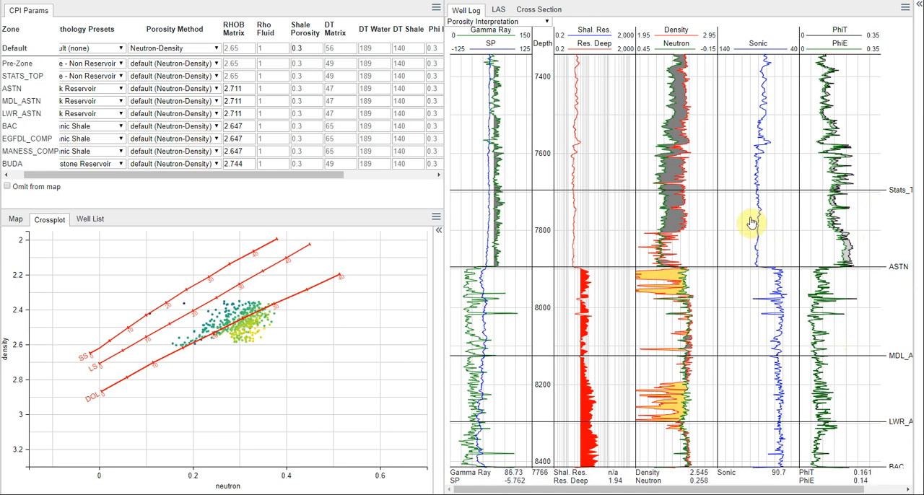
{"action": "mouse_move", "coordinate": [752, 222]}
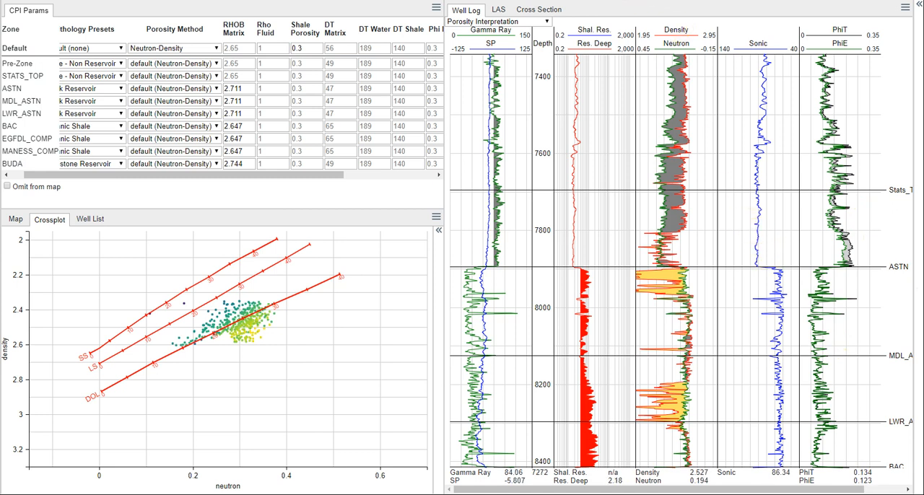